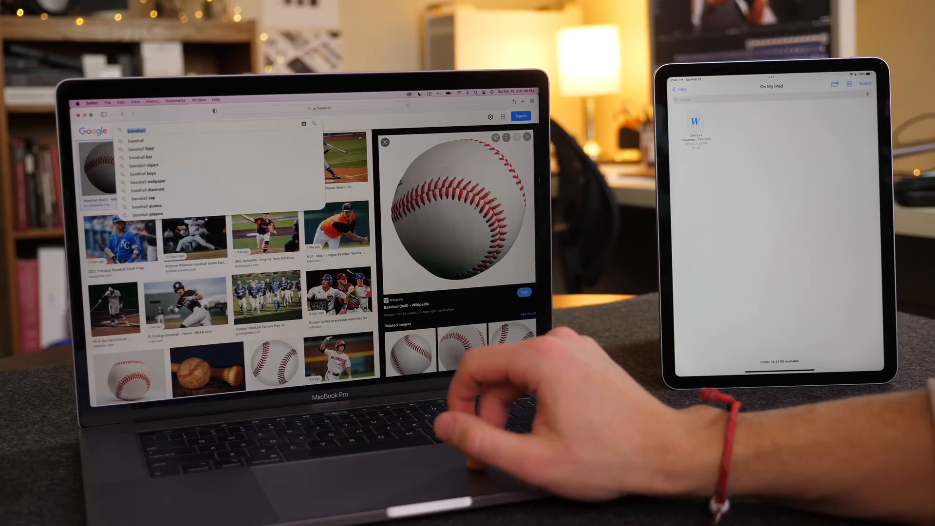
left_click(303, 124)
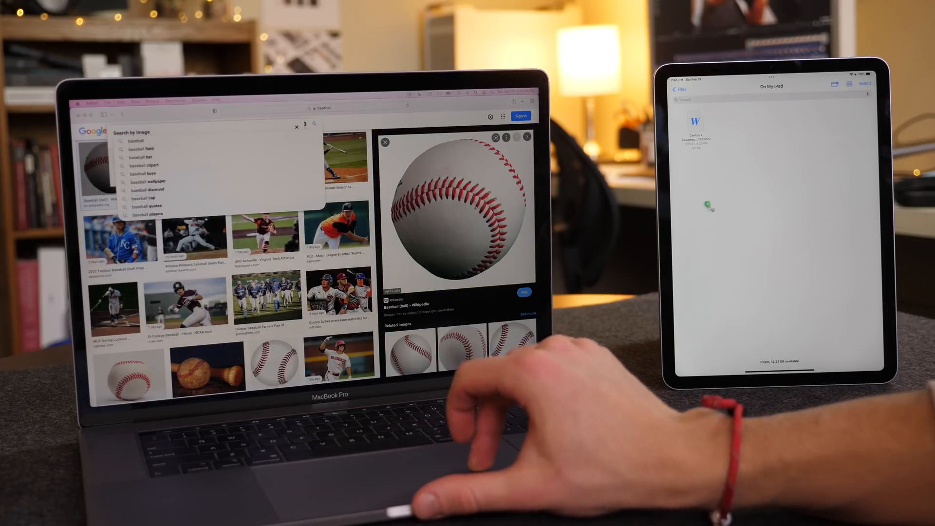